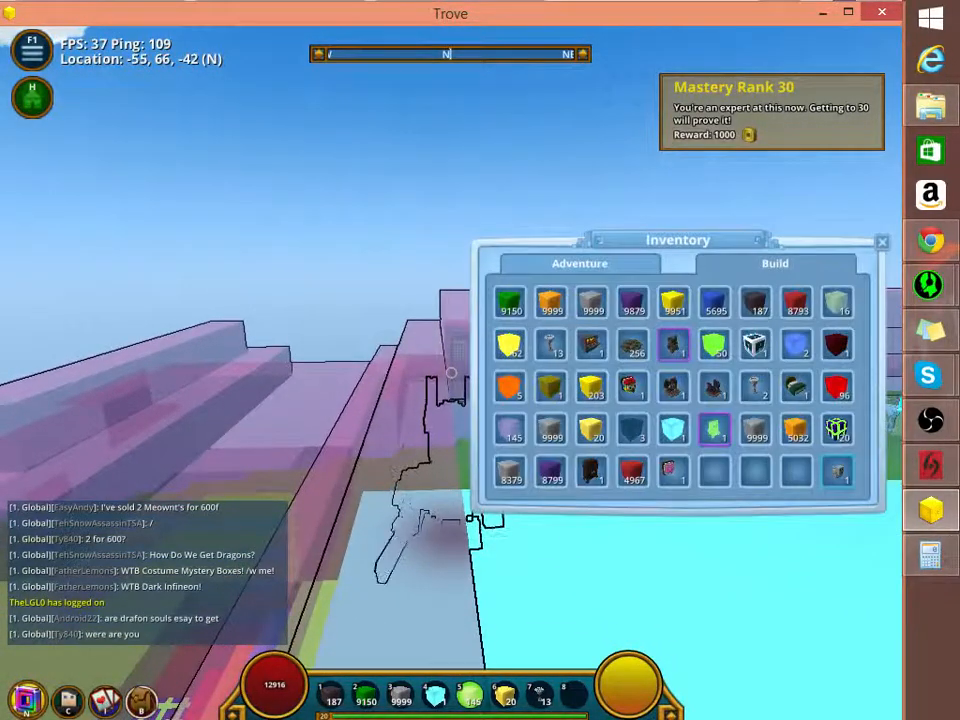
Close the Inventory window to return to the structure on the island.
left_click(576, 264)
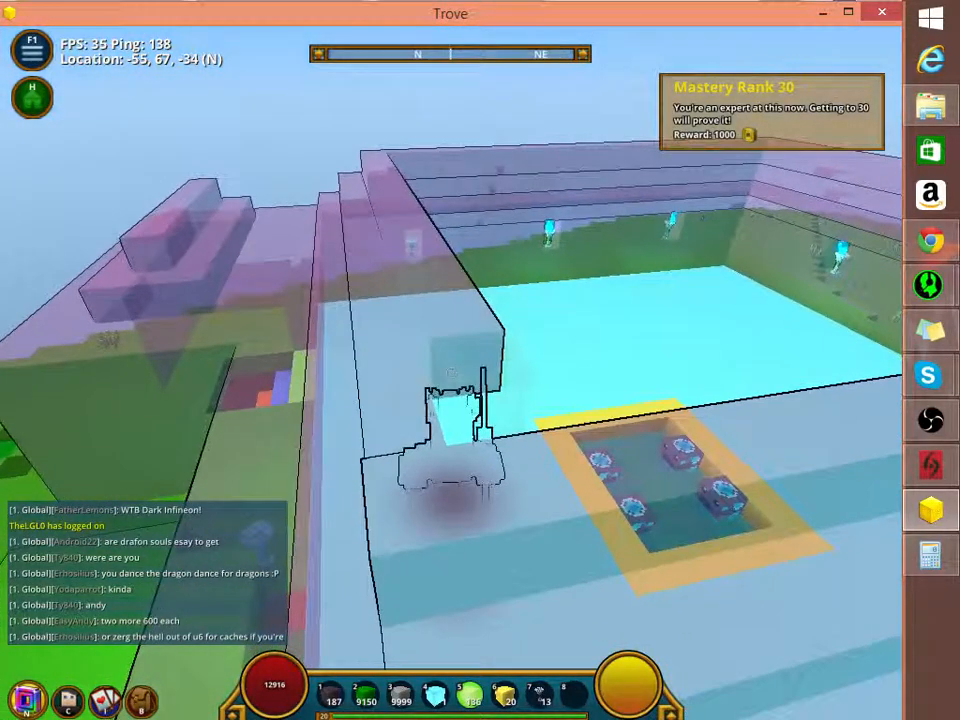
left_click(36, 48)
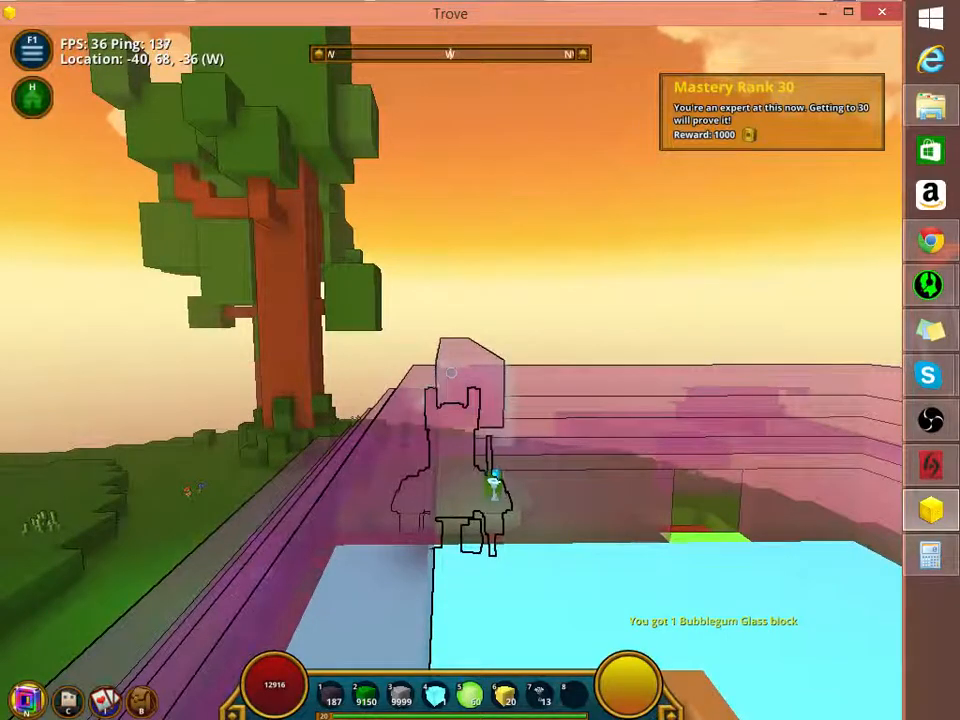
mouse_move(490, 460)
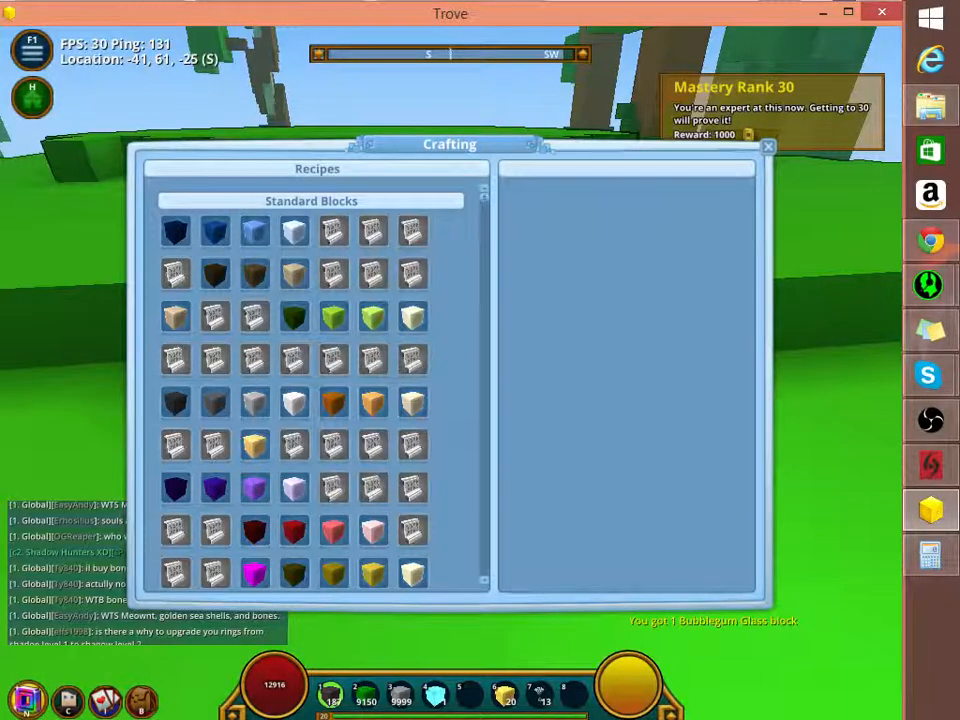
Craft 150 Bubblegum Glass blocks from the Glass Blocks recipe list.
left_click(310, 200)
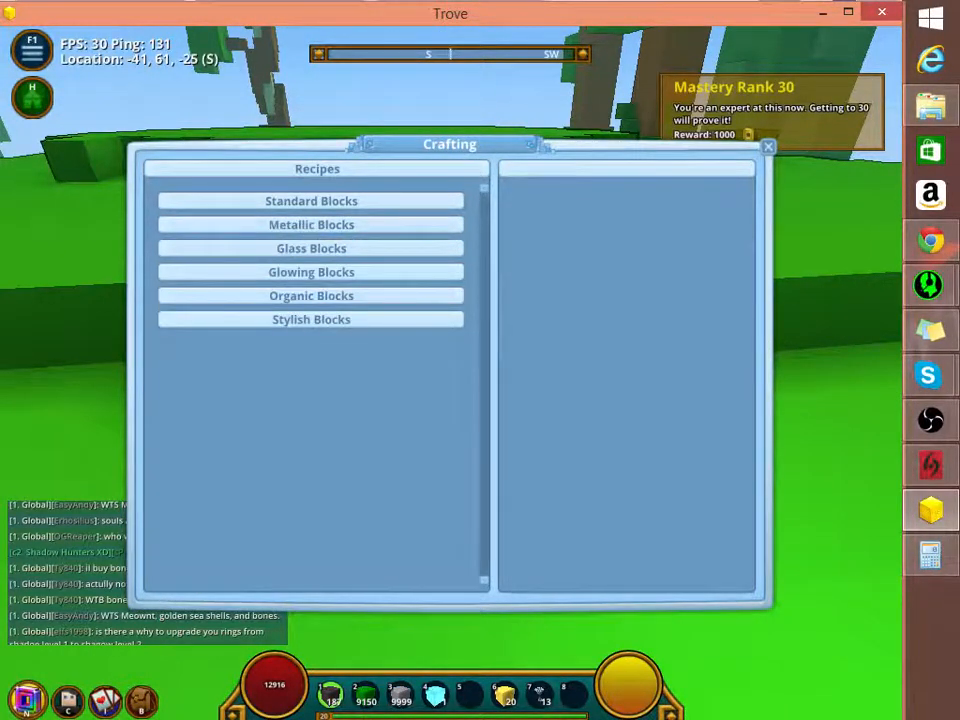
left_click(312, 248)
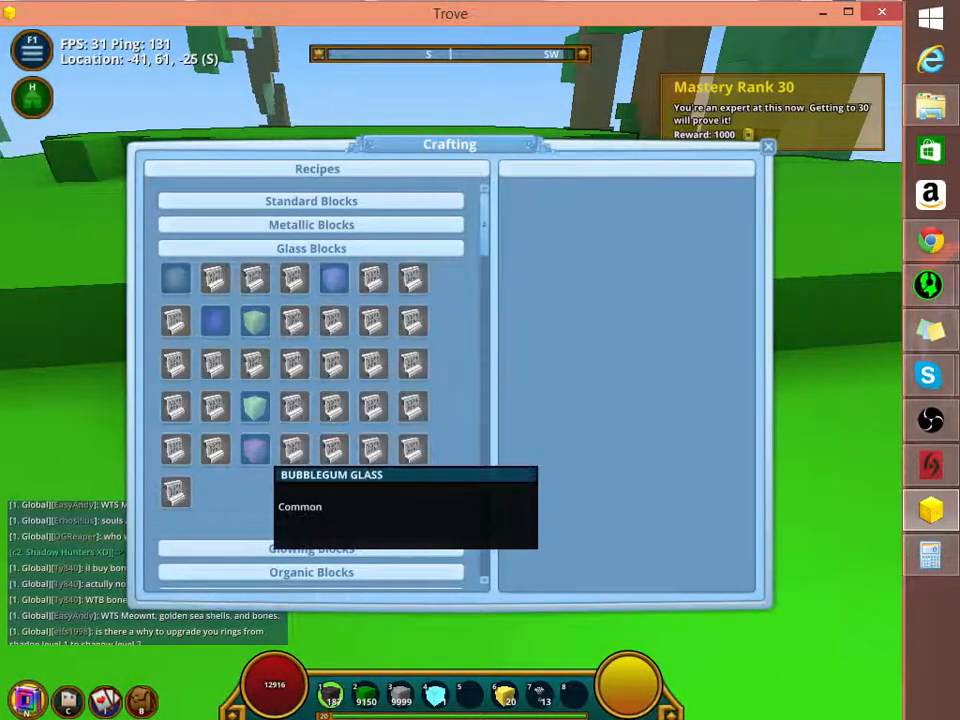
left_click(254, 448)
type("2")
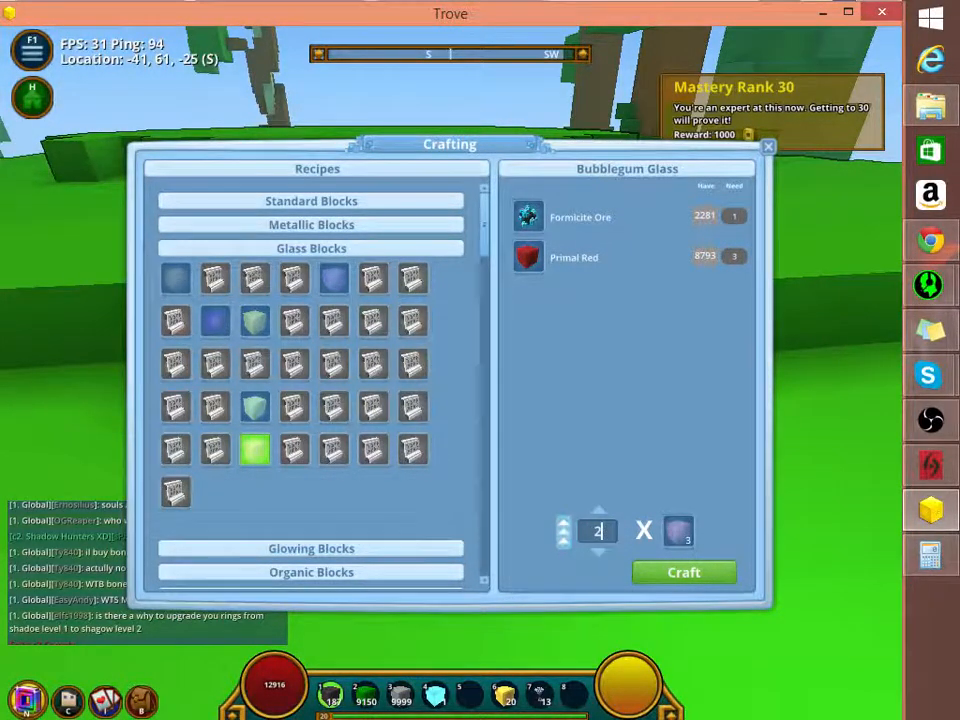
type("150")
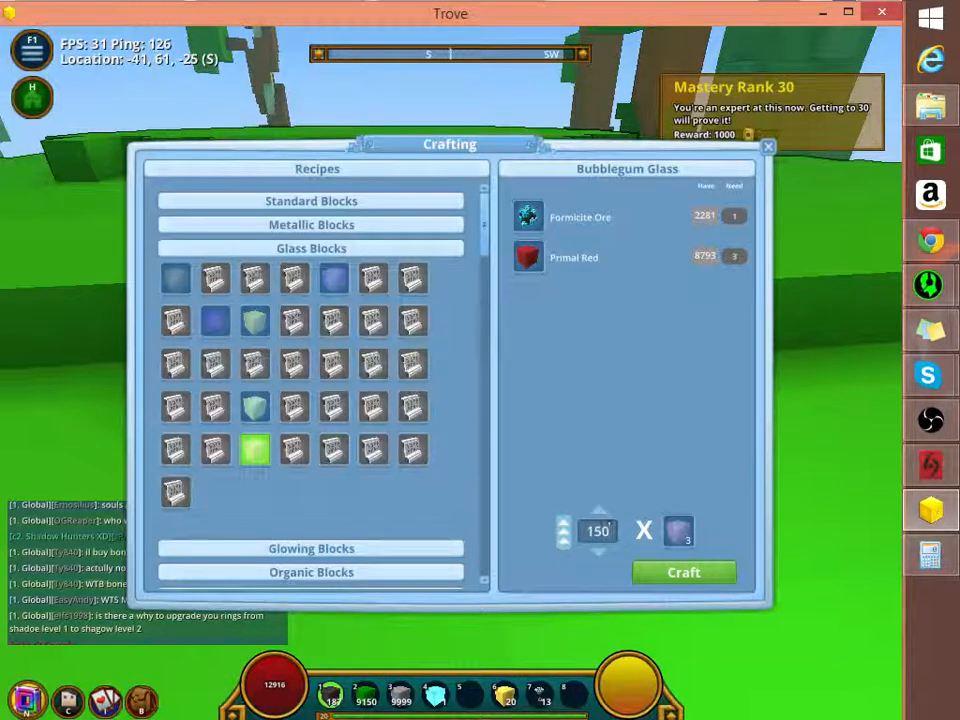
left_click(684, 572)
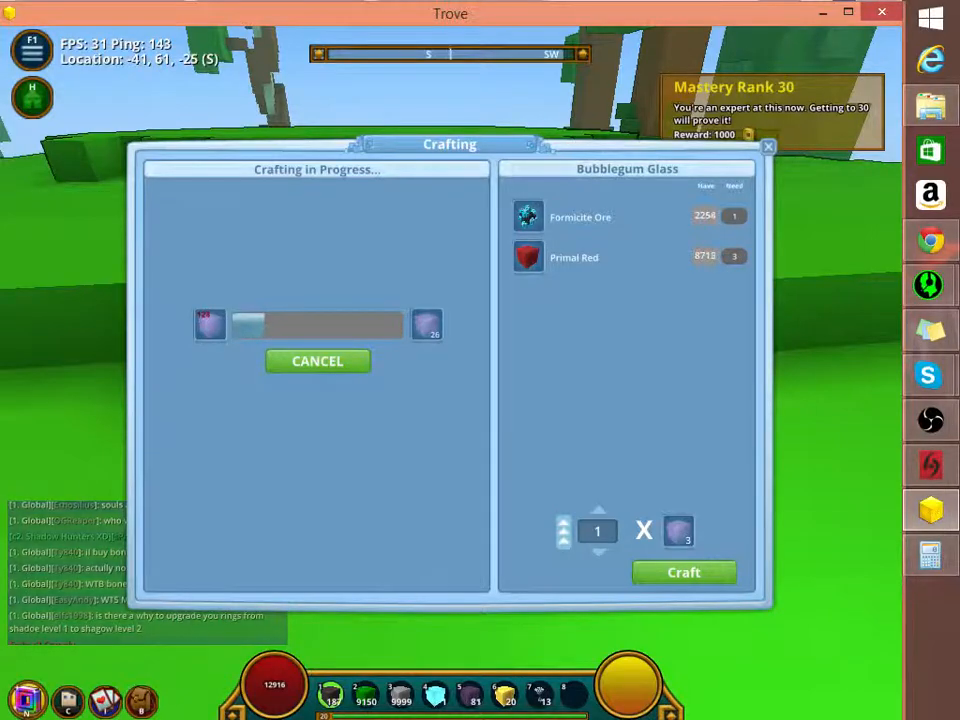
Leave the crafting window and take back one misplaced Bubblegum Glass block from the tower.
left_click(768, 146)
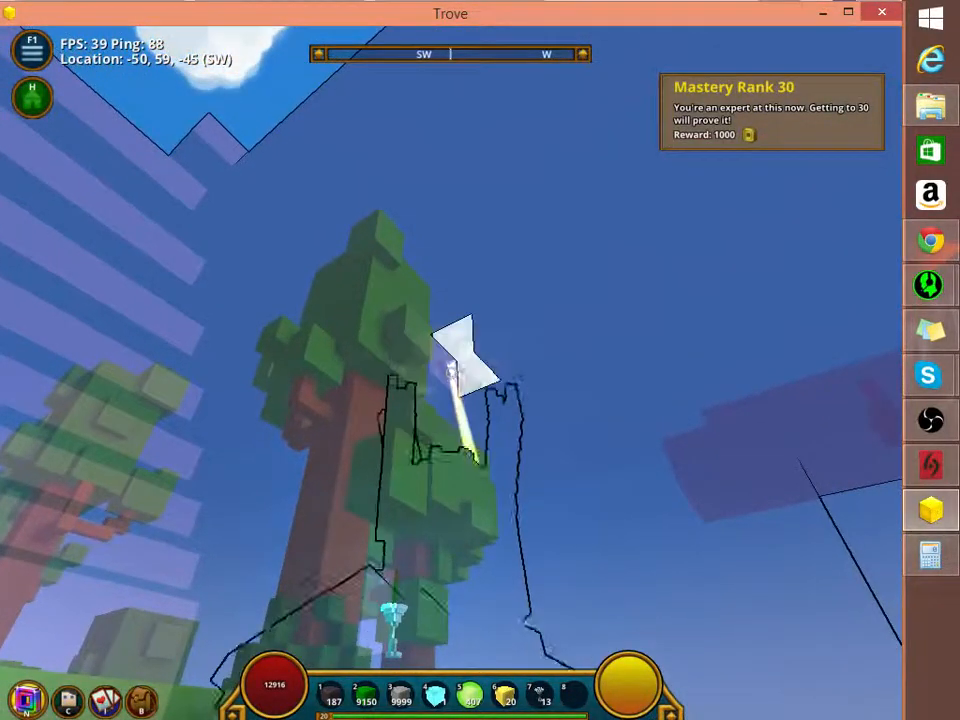
left_click(452, 374)
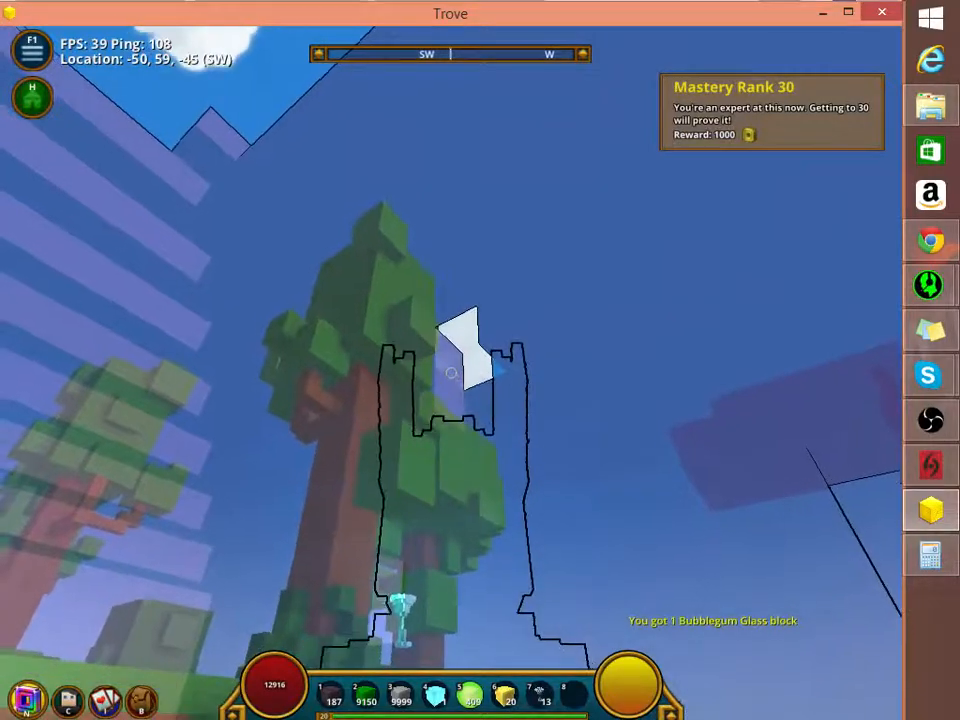